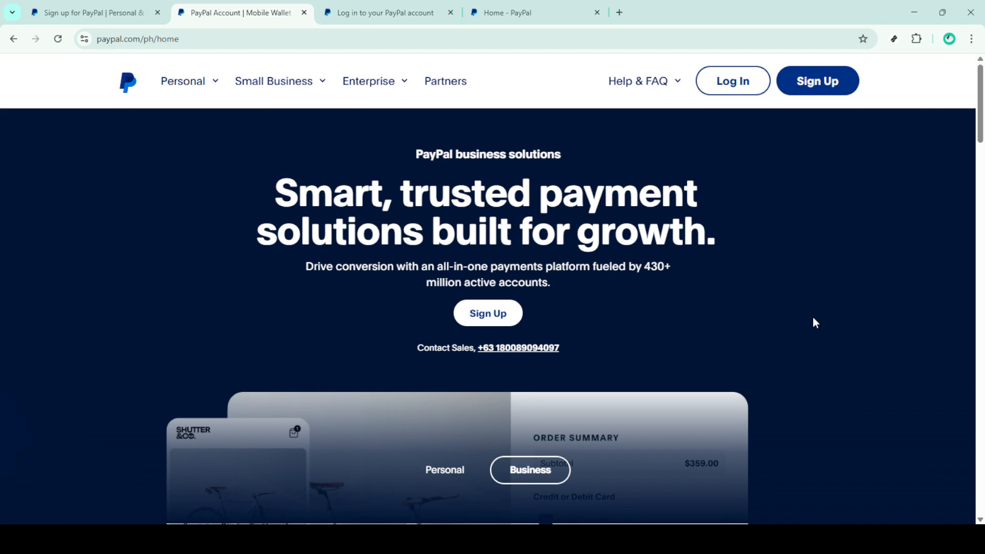
pyautogui.moveTo(822, 317)
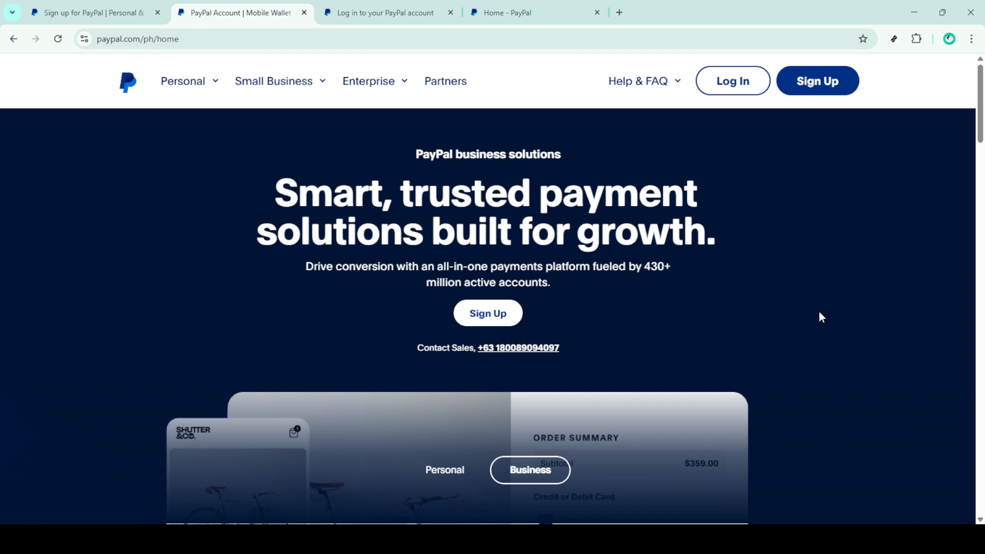
# Go from the PayPal home page through Log In to the business account dashboard
pyautogui.click(534, 11)
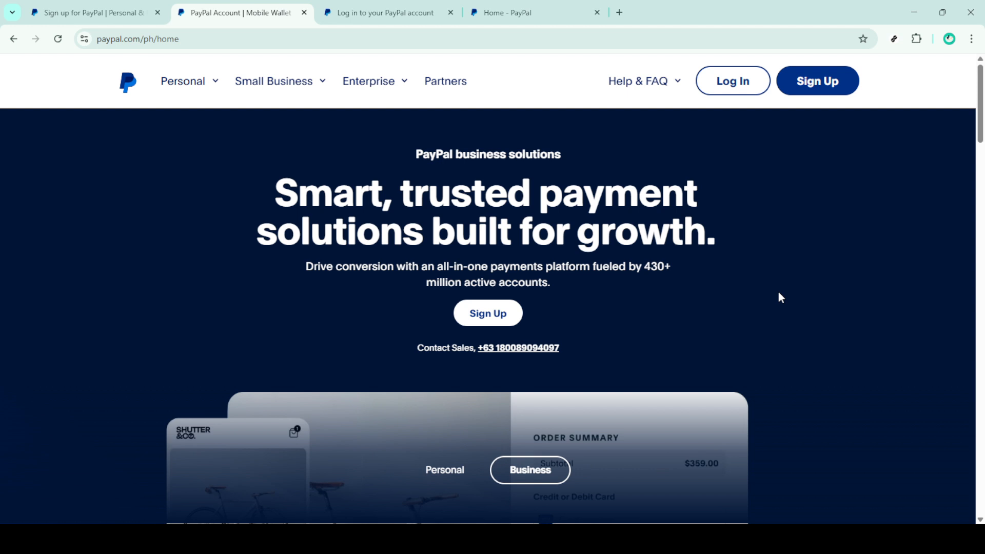
pyautogui.moveTo(778, 296)
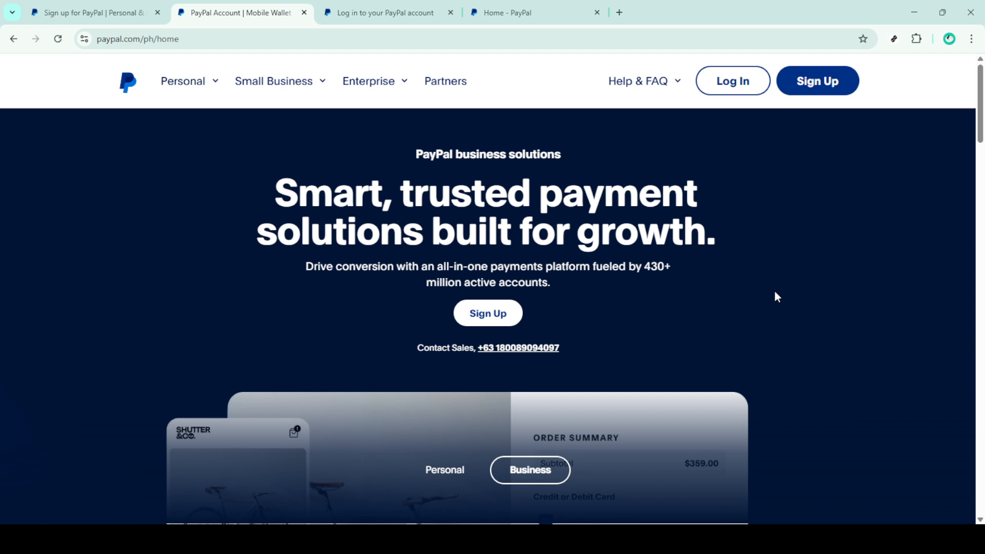
pyautogui.moveTo(775, 264)
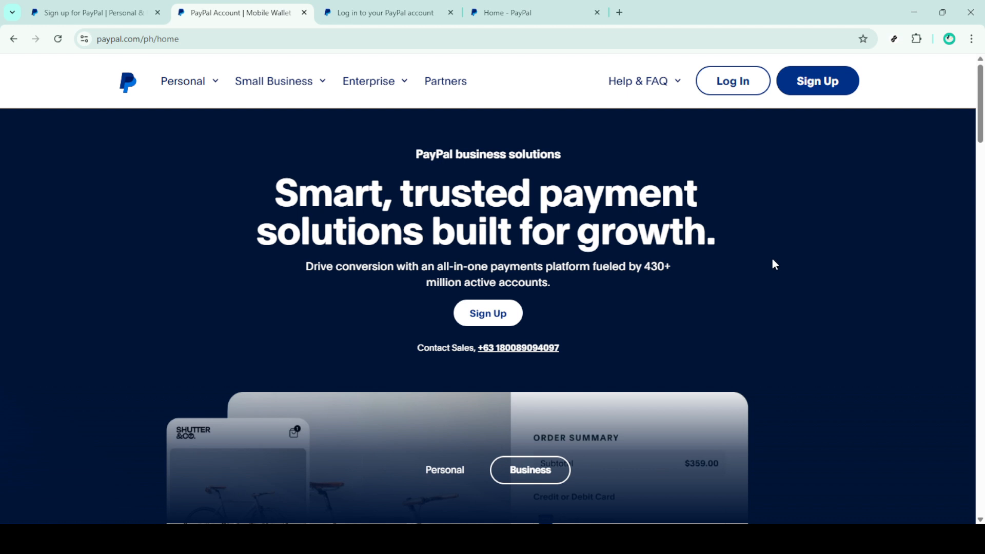
pyautogui.moveTo(733, 81)
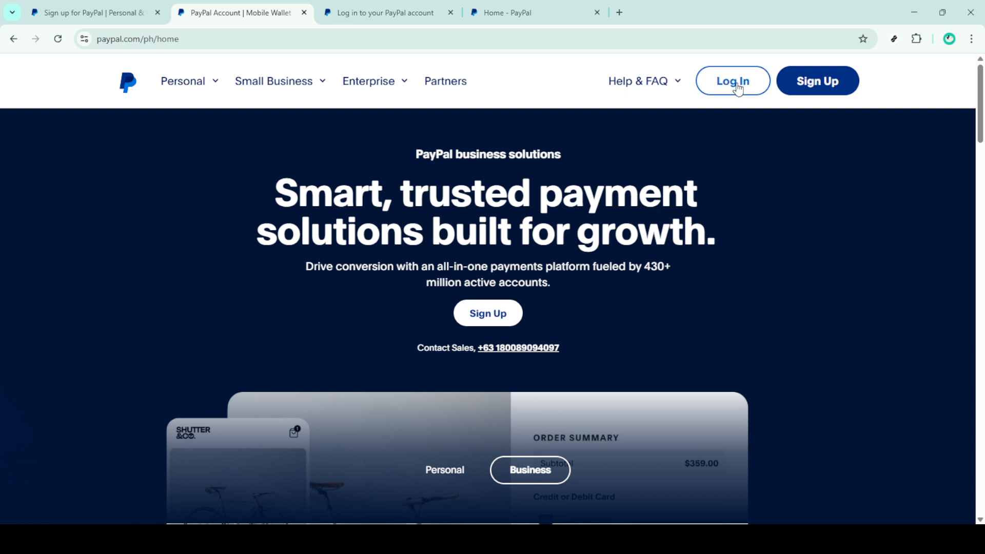
pyautogui.click(732, 81)
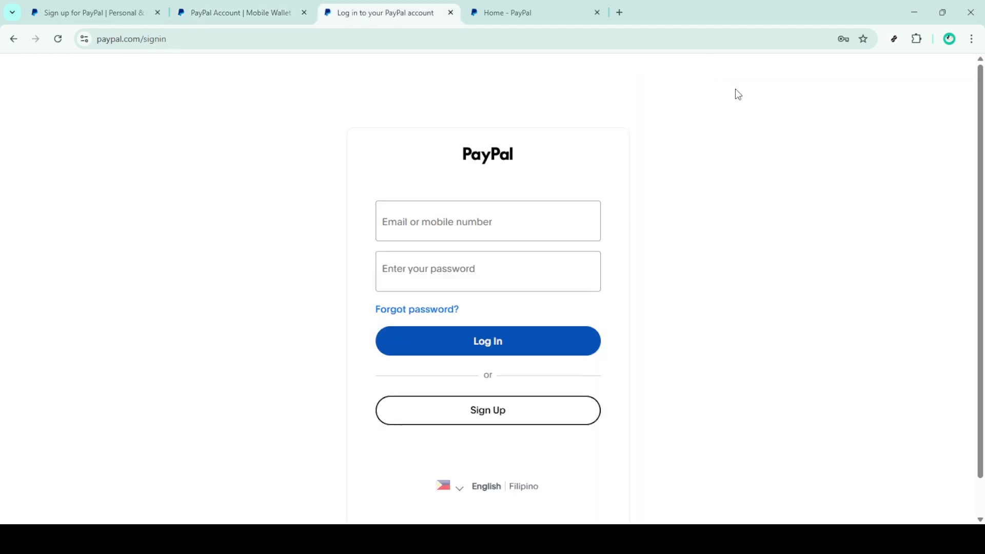
pyautogui.click(487, 271)
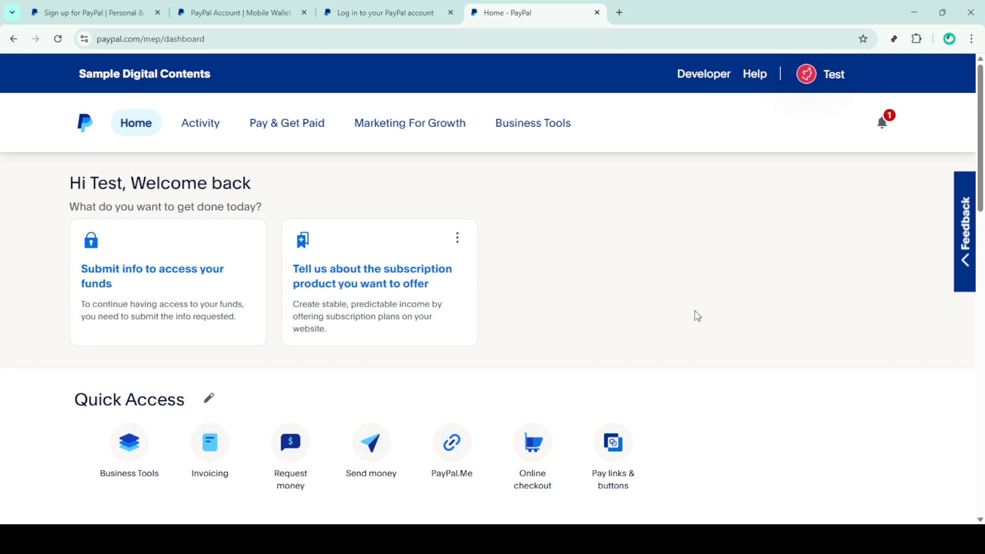
pyautogui.moveTo(695, 332)
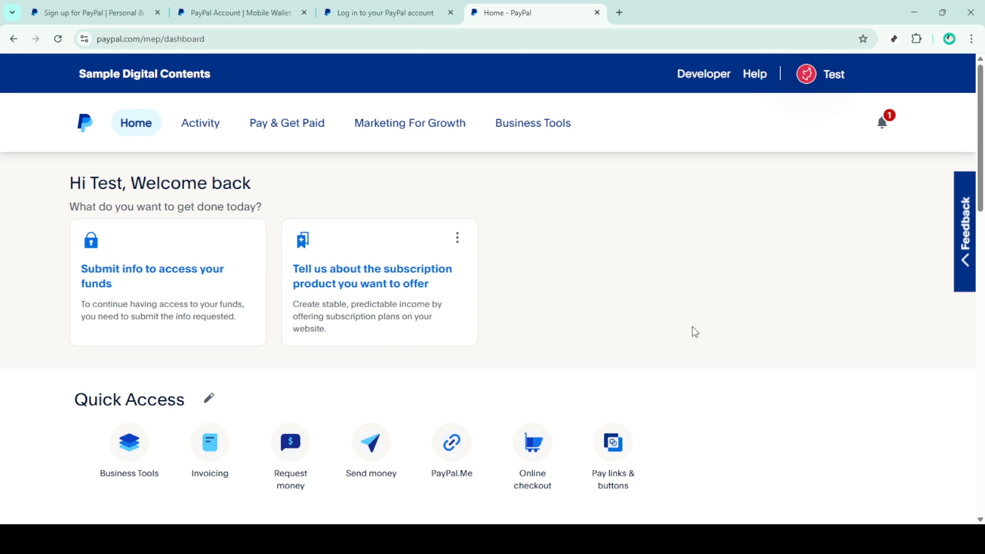
pyautogui.moveTo(691, 330)
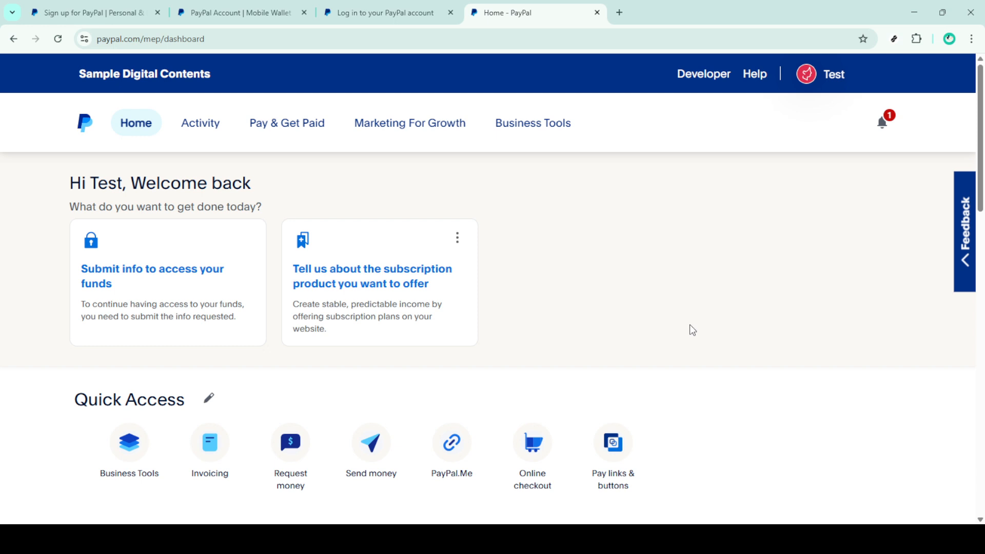
pyautogui.moveTo(563, 254)
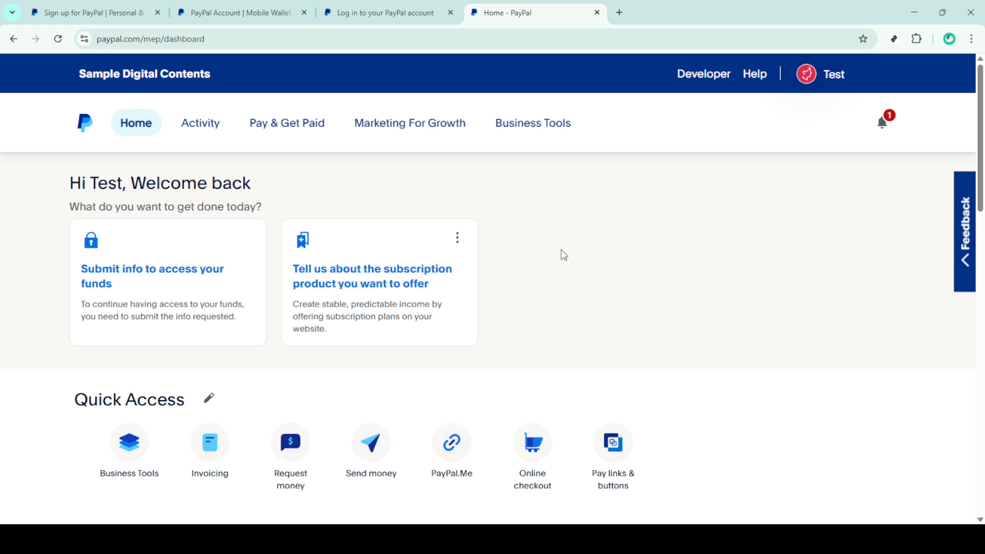
pyautogui.moveTo(289, 132)
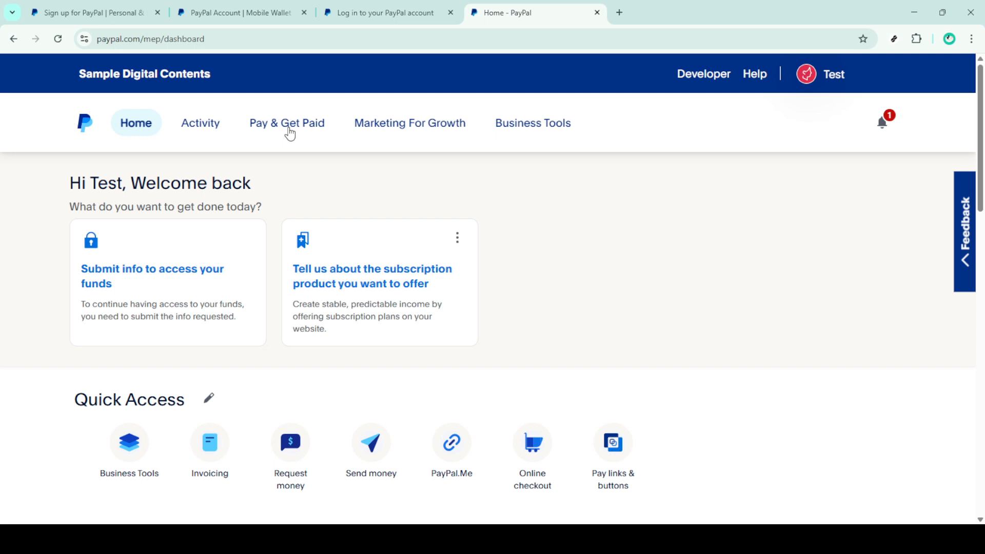
# Check Wallet > Banks & Cards, finding no linked banks or cards
pyautogui.click(286, 122)
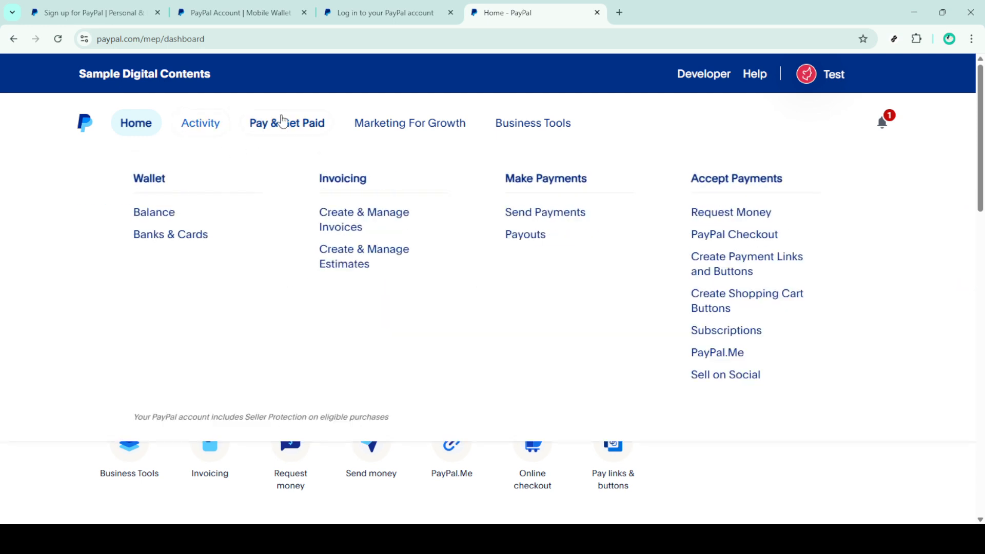
pyautogui.moveTo(170, 234)
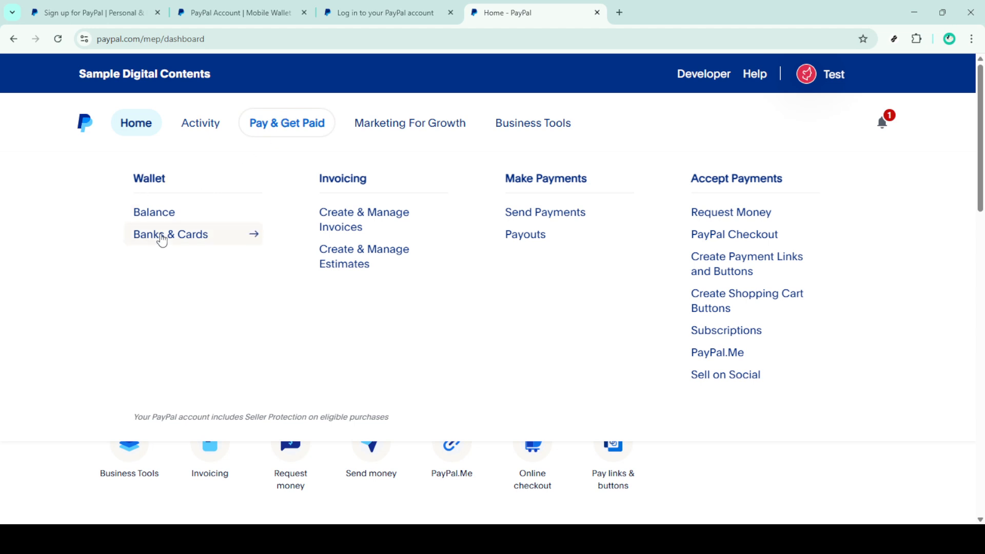
pyautogui.click(170, 233)
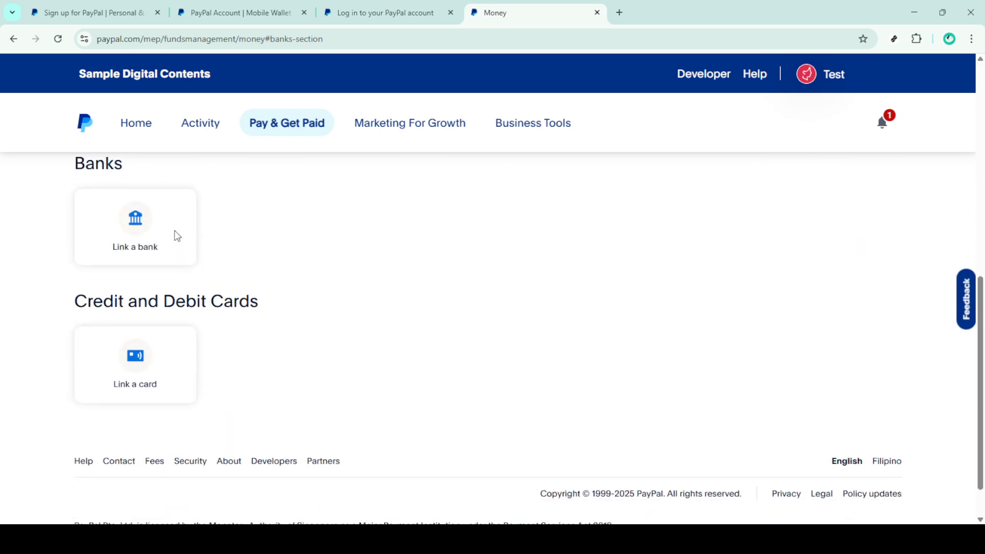
pyautogui.scroll(3)
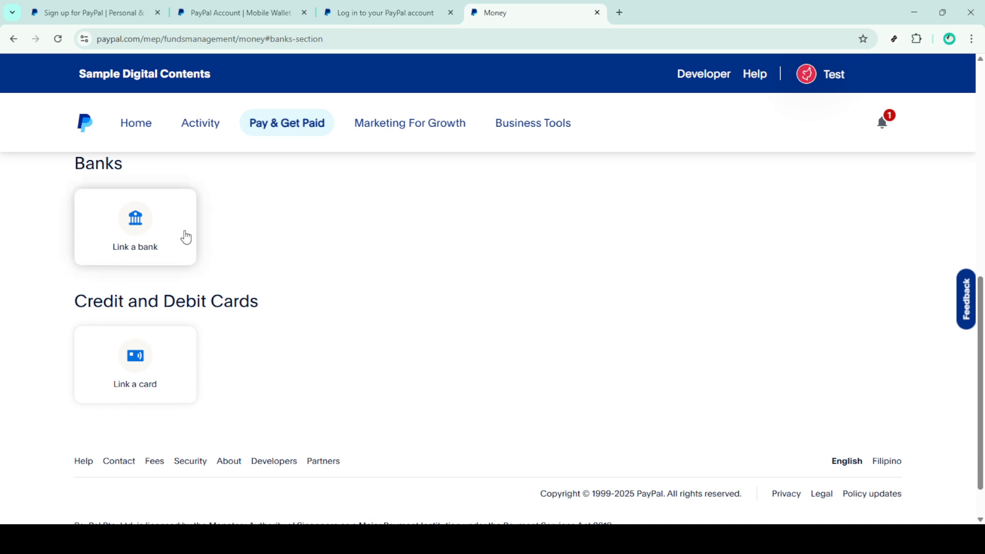
pyautogui.moveTo(126, 374)
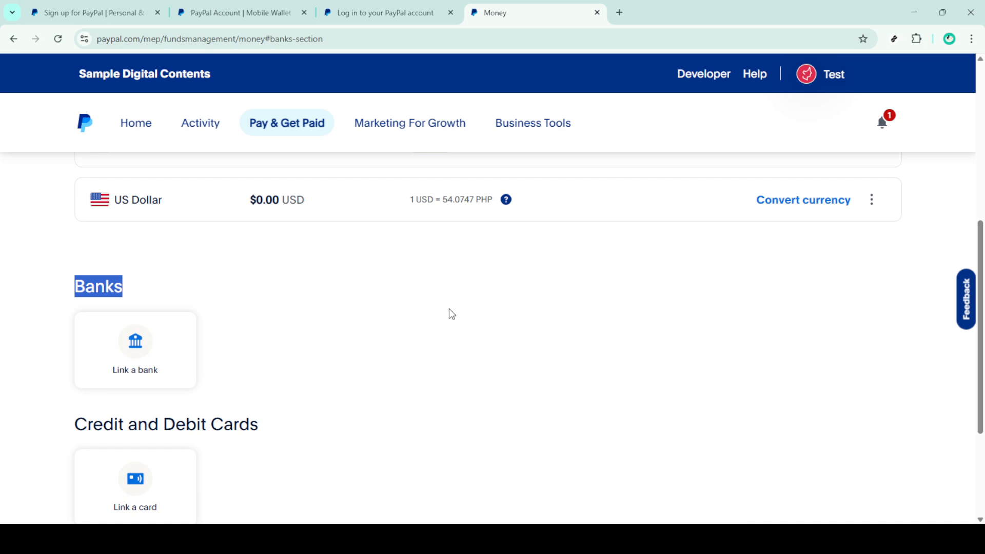
pyautogui.moveTo(458, 318)
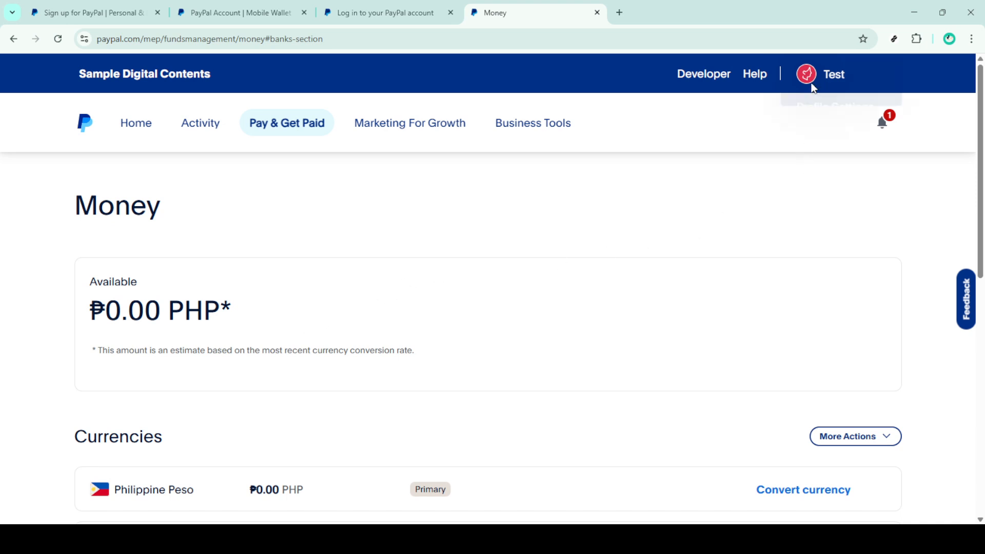
# Choose Account Settings from the profile menu to reach the account access options
pyautogui.click(834, 74)
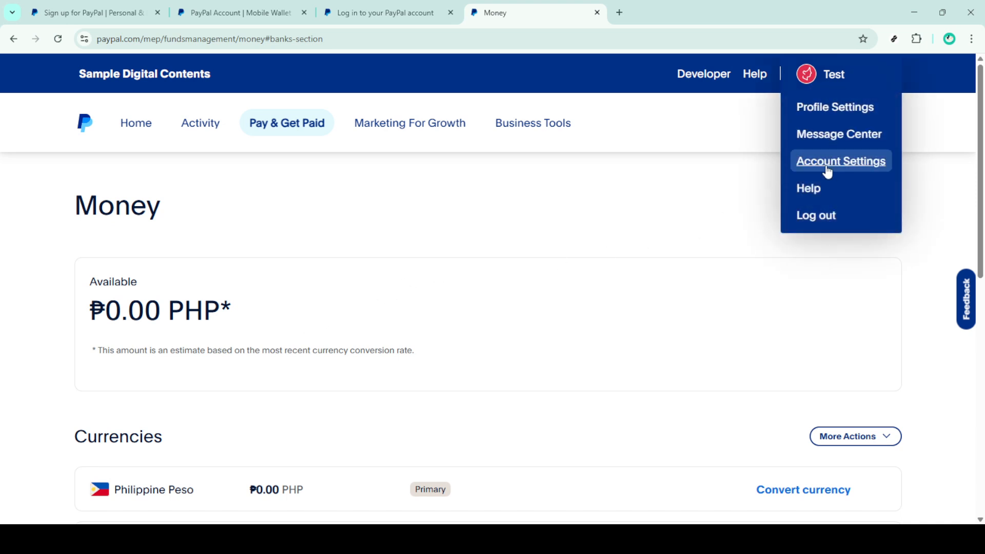
pyautogui.moveTo(823, 170)
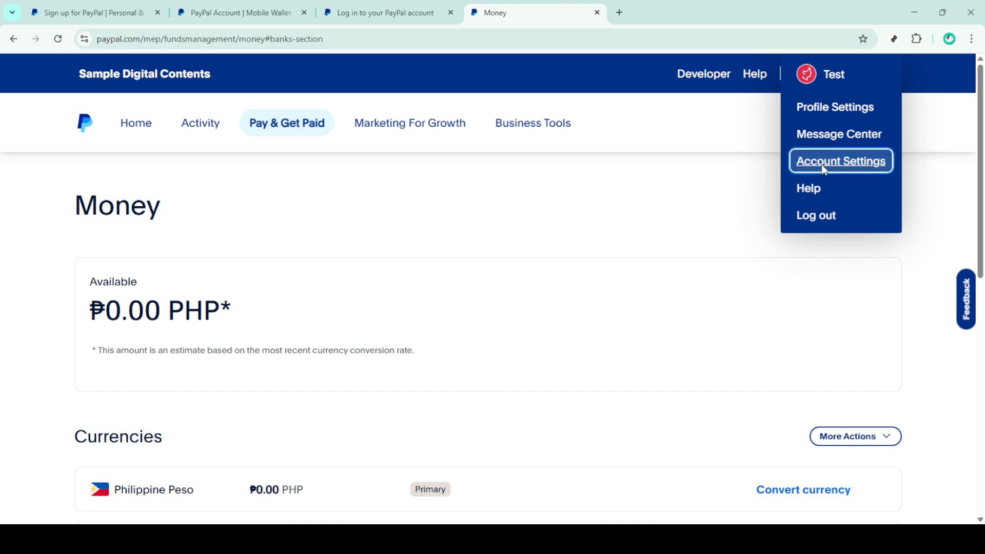
pyautogui.click(840, 160)
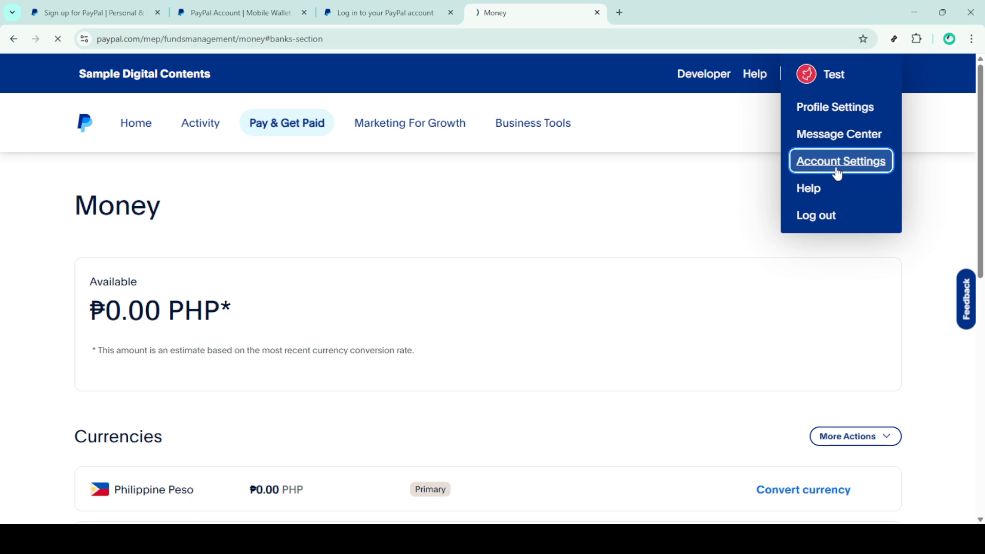
pyautogui.click(840, 161)
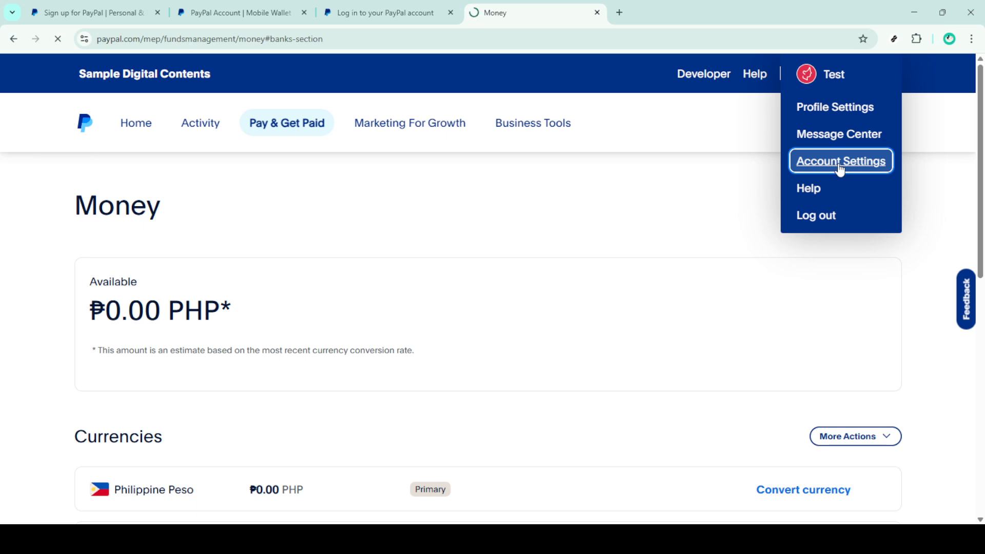
pyautogui.click(840, 161)
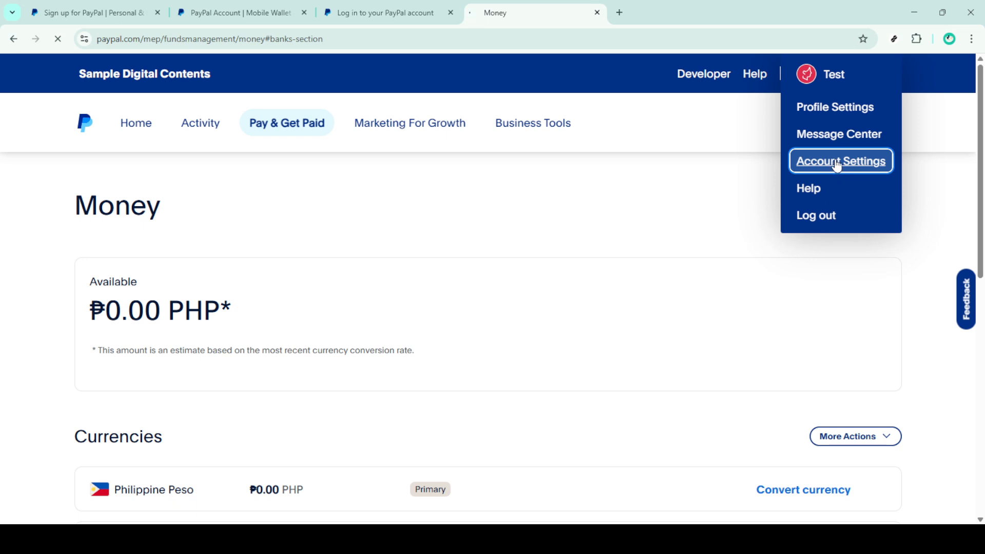
pyautogui.click(840, 160)
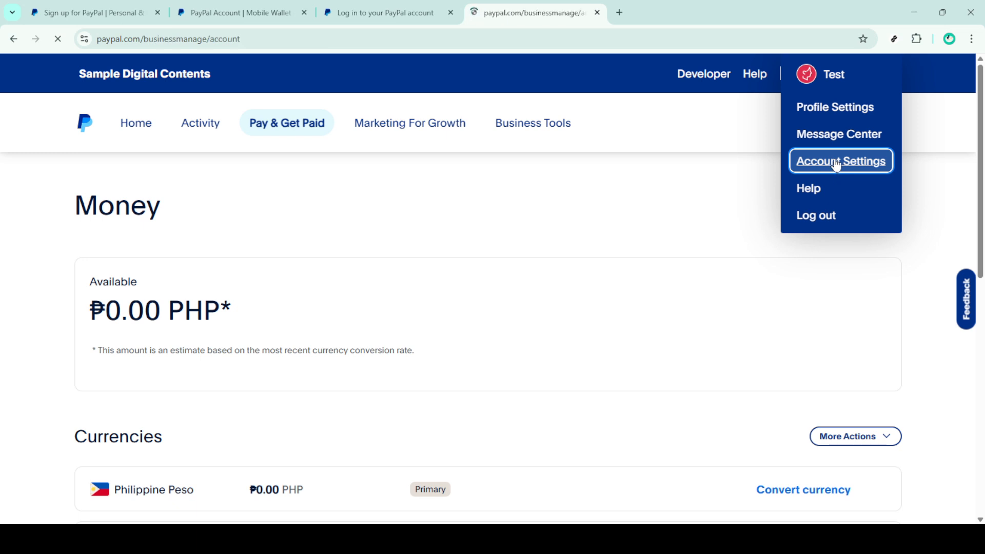
pyautogui.click(841, 161)
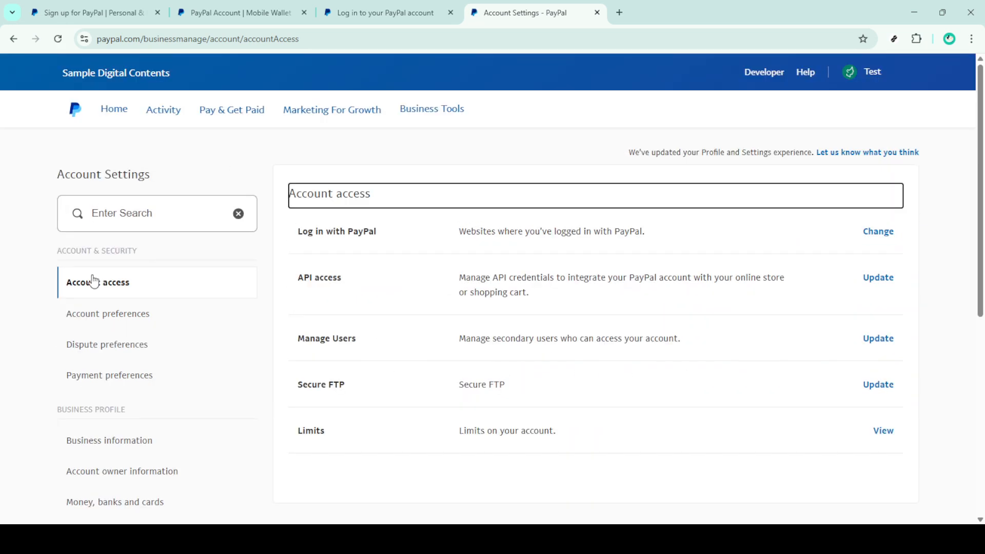
# Move from Payment preferences to Account owner information showing name, email, address and phone
pyautogui.scroll(-3)
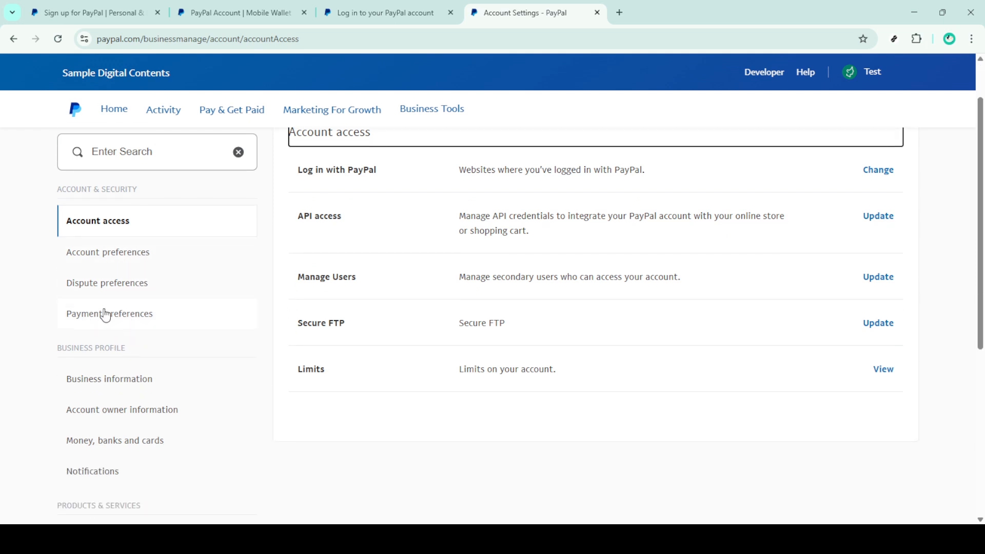
pyautogui.click(109, 313)
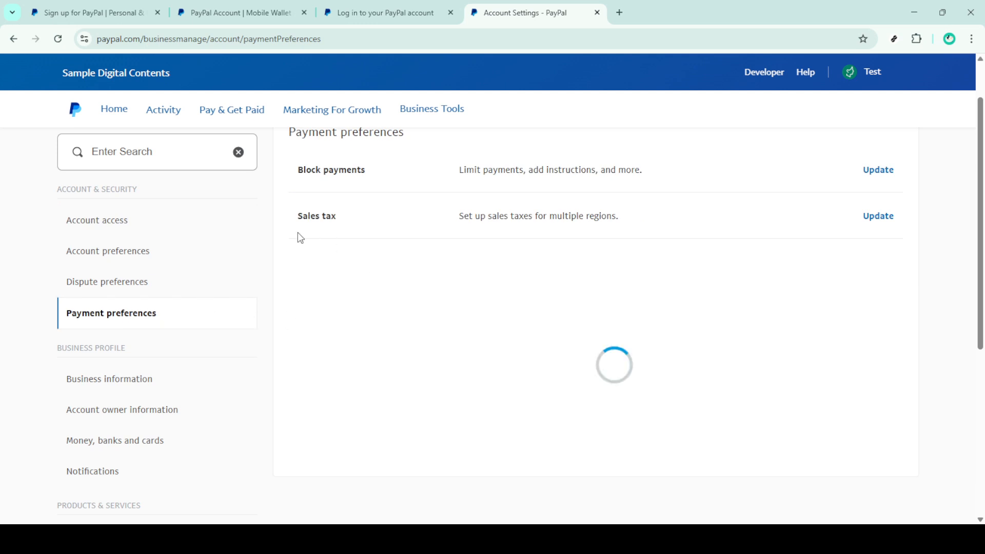
pyautogui.scroll(-3)
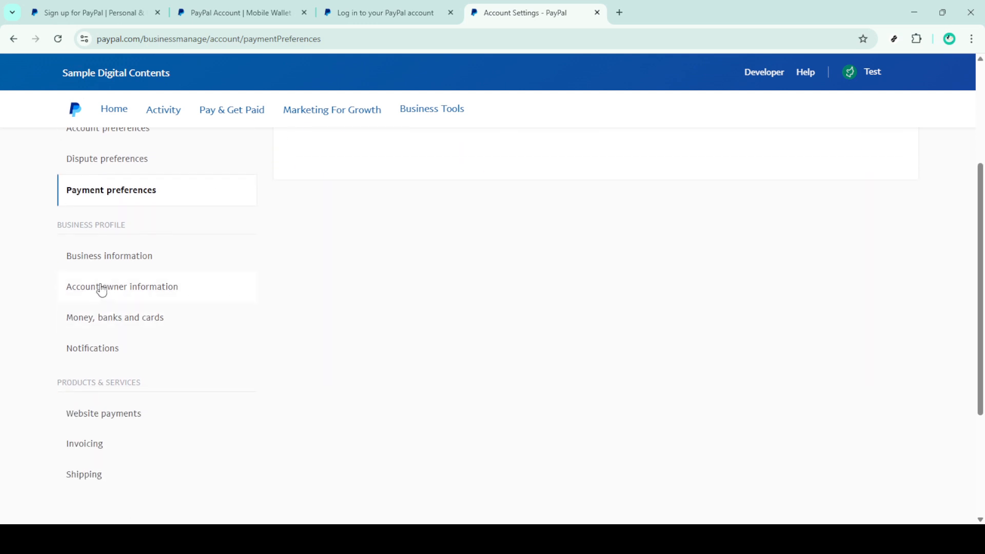
pyautogui.click(122, 286)
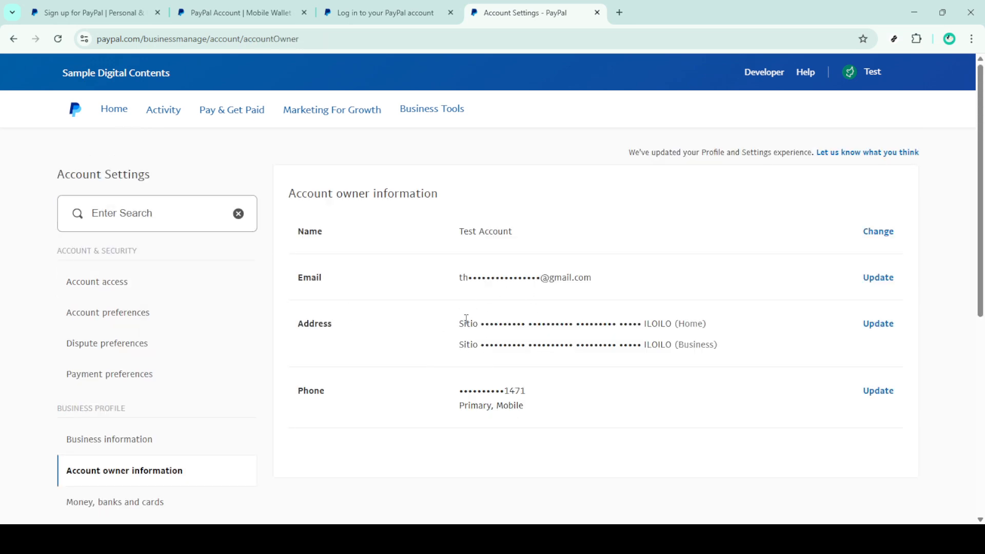
pyautogui.scroll(-3)
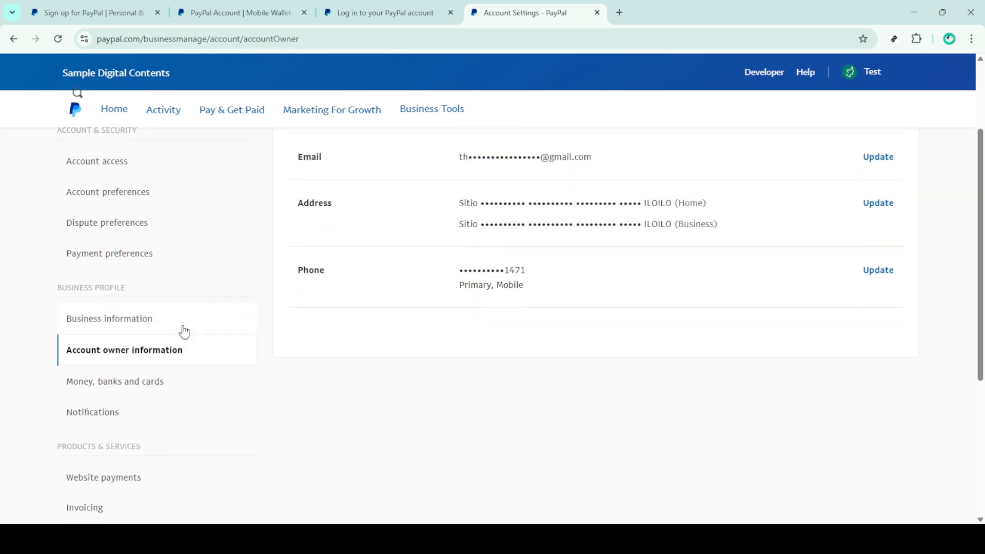
pyautogui.scroll(-3)
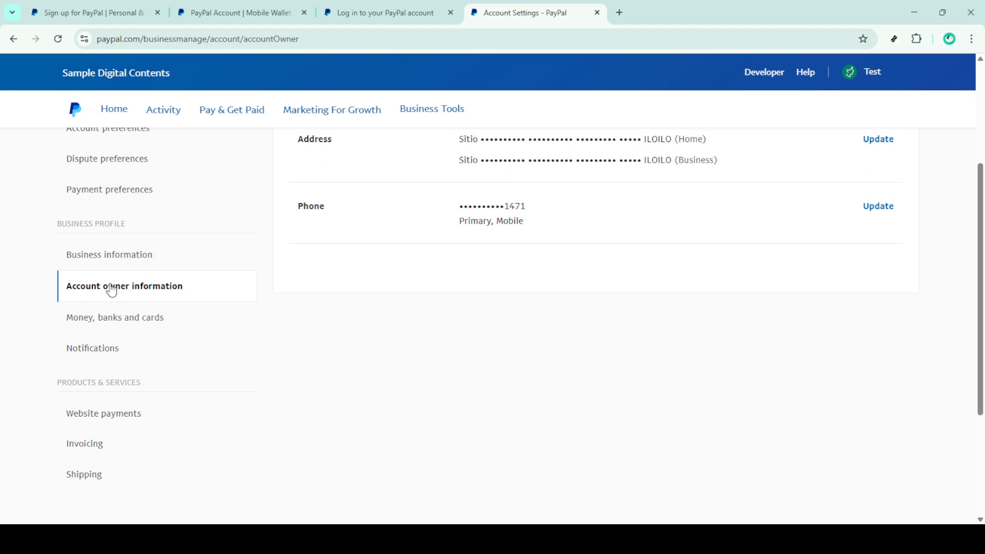
pyautogui.moveTo(108, 255)
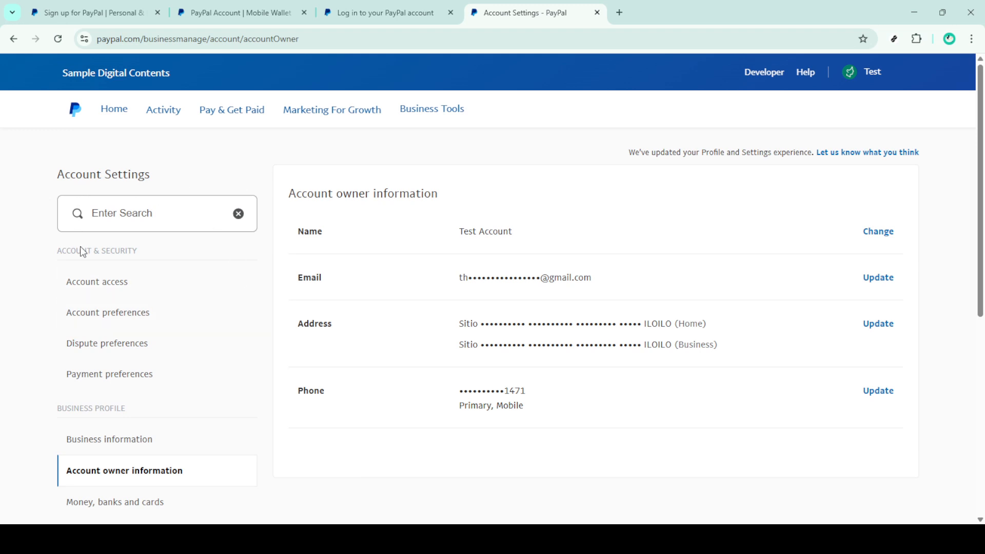
pyautogui.moveTo(147, 244)
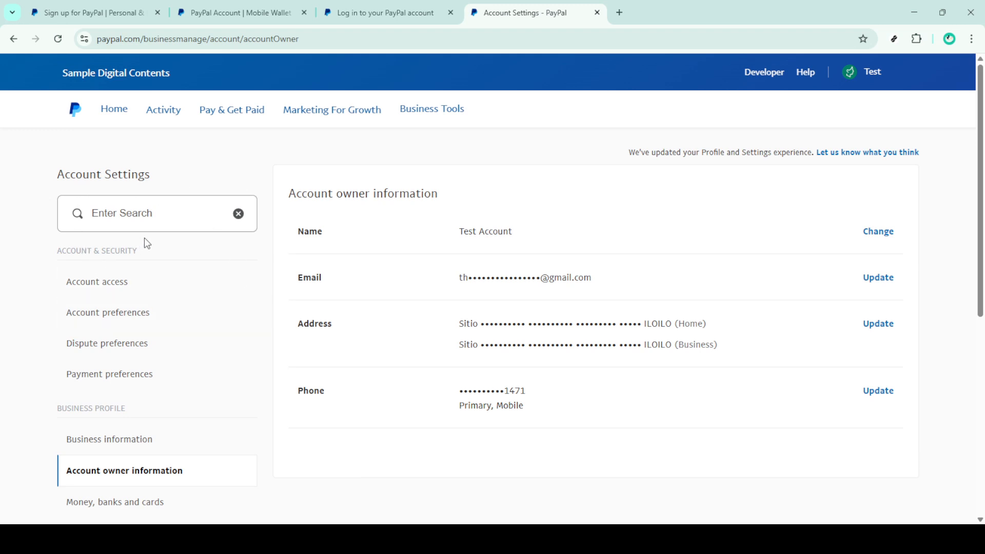
pyautogui.moveTo(443, 117)
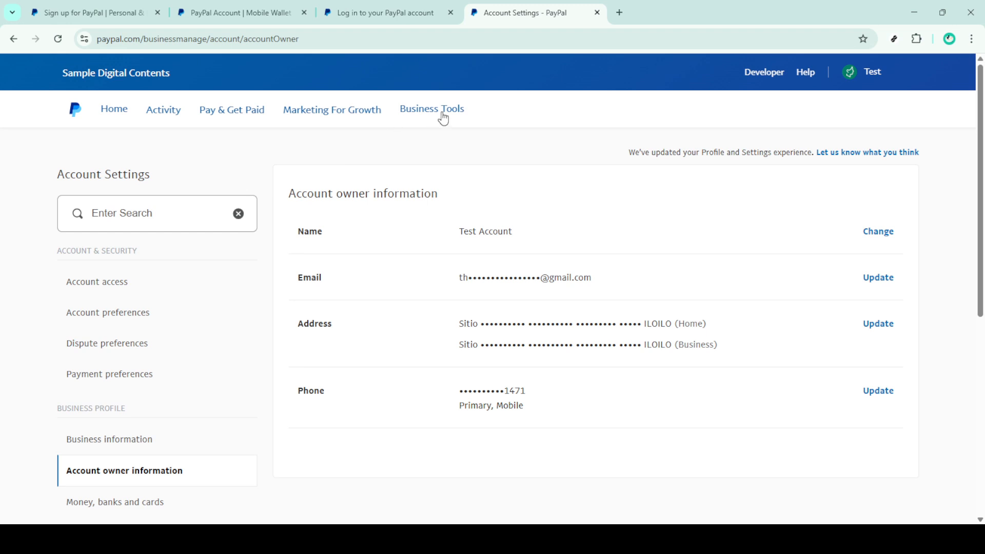
pyautogui.moveTo(418, 135)
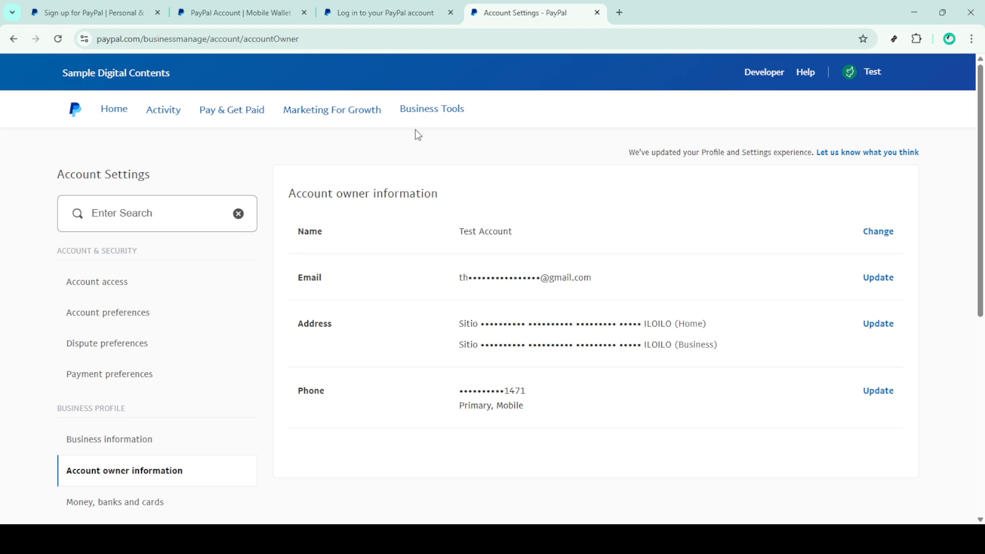